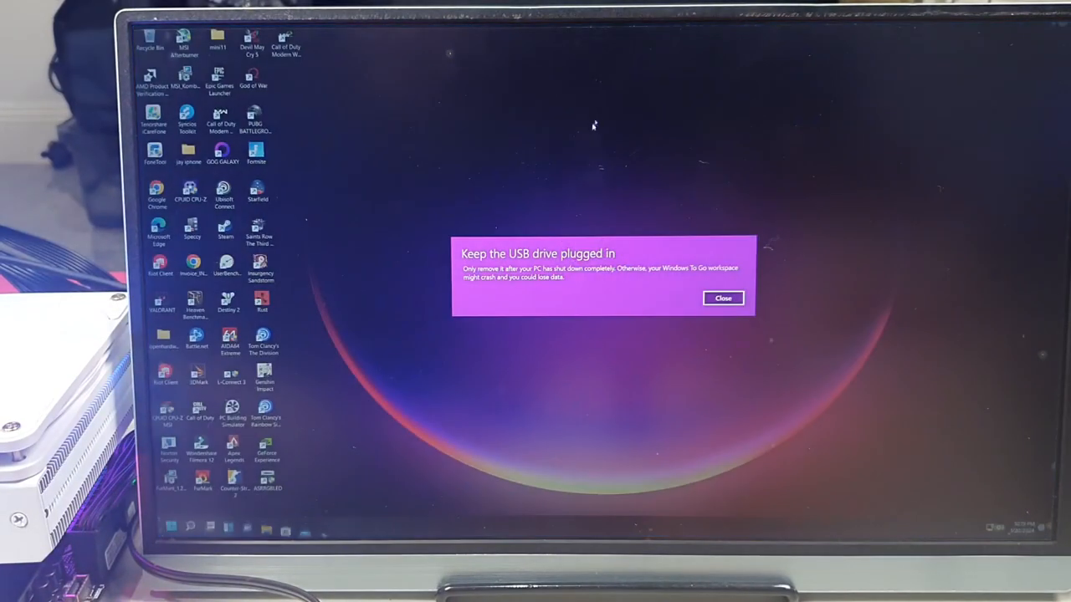
- Close the 'Keep the USB drive plugged in' notification on the desktop
click(722, 298)
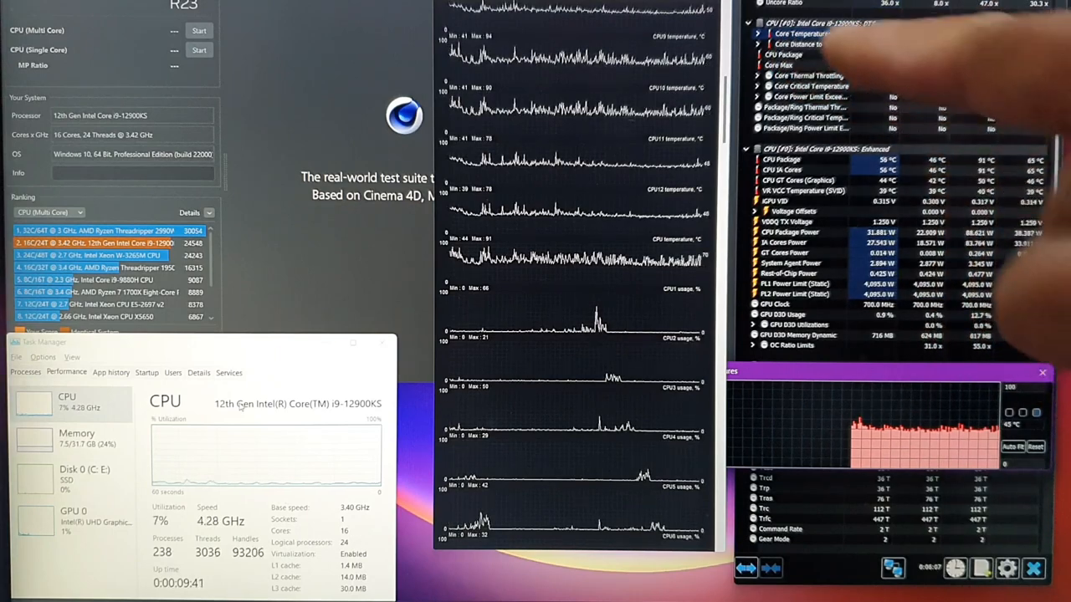
- Right-click the HWiNFO sensor panel while package temperature climbs toward 78 °C with throttling flagged
right_click(267, 452)
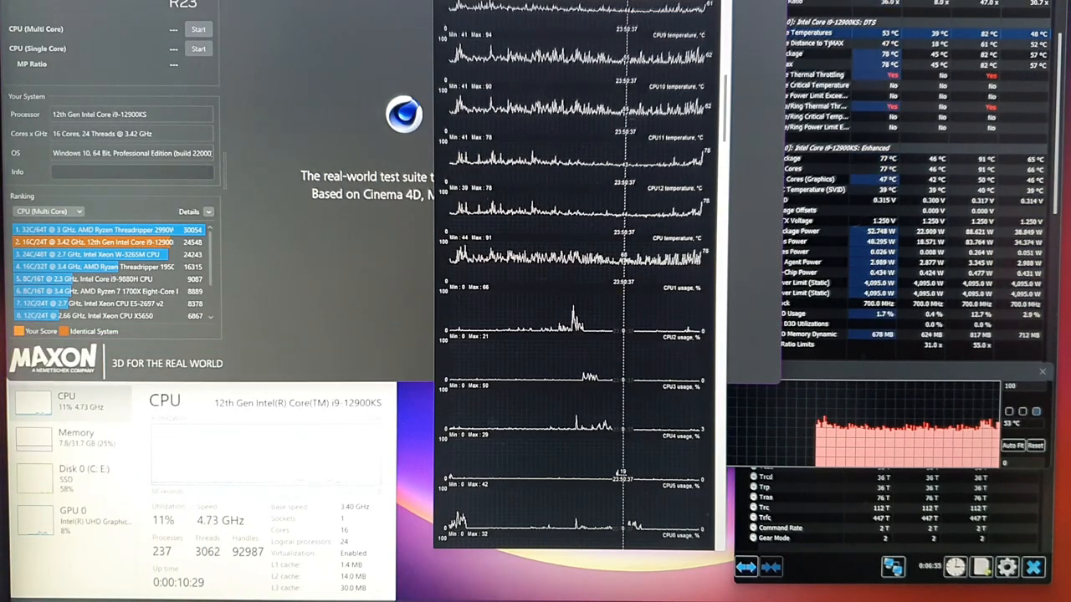
- Run the Cinebench CPU (Multi Core) test to a 20,334 pts score
click(198, 29)
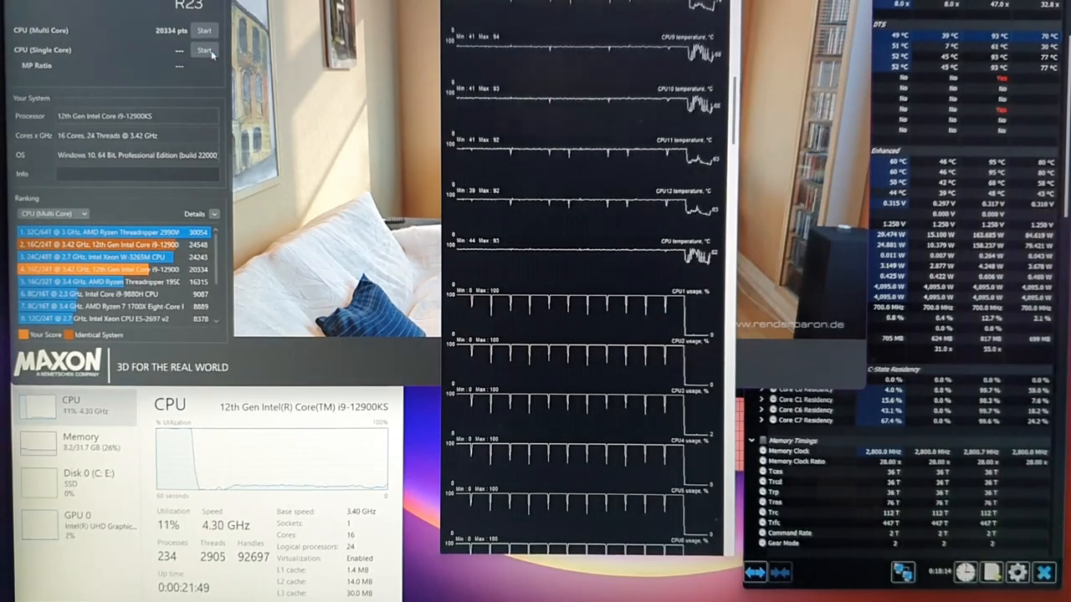
click(205, 50)
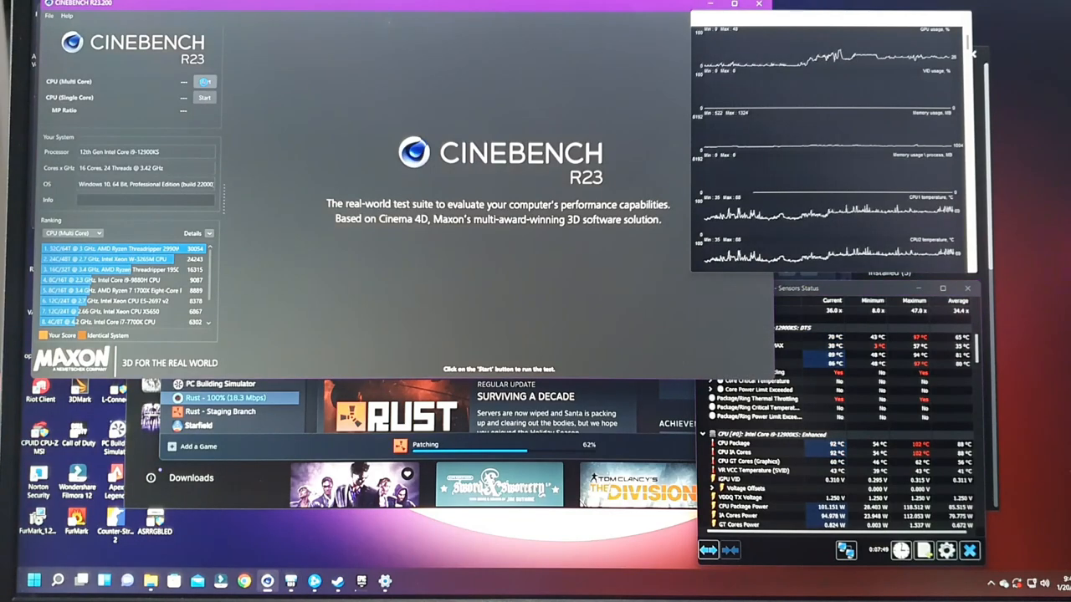
- Launch the timed CPU (Multi Core) render after the 1,993 pts single-core result
click(205, 81)
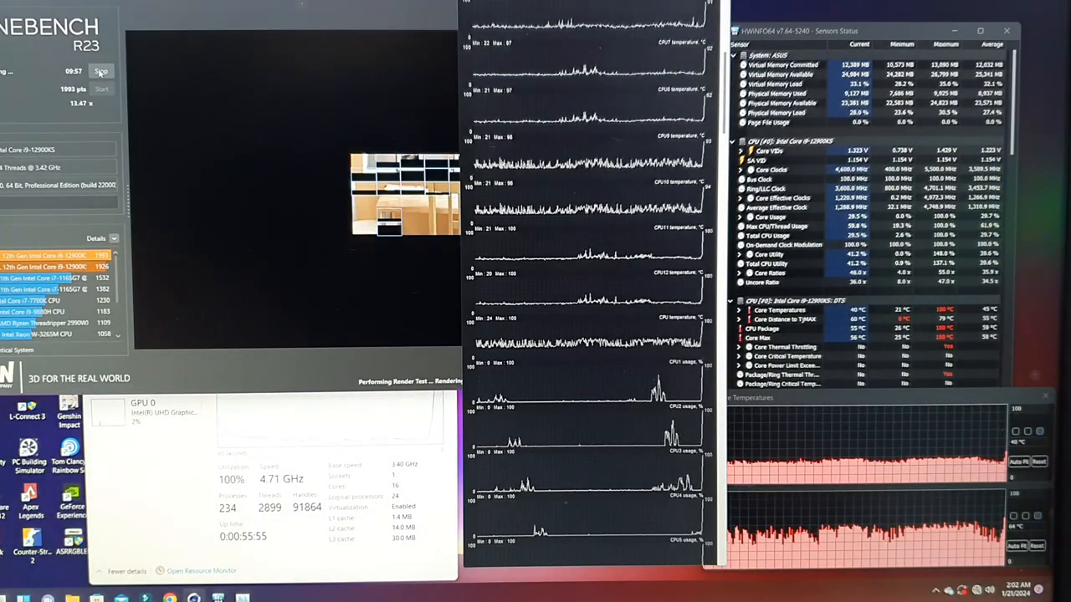